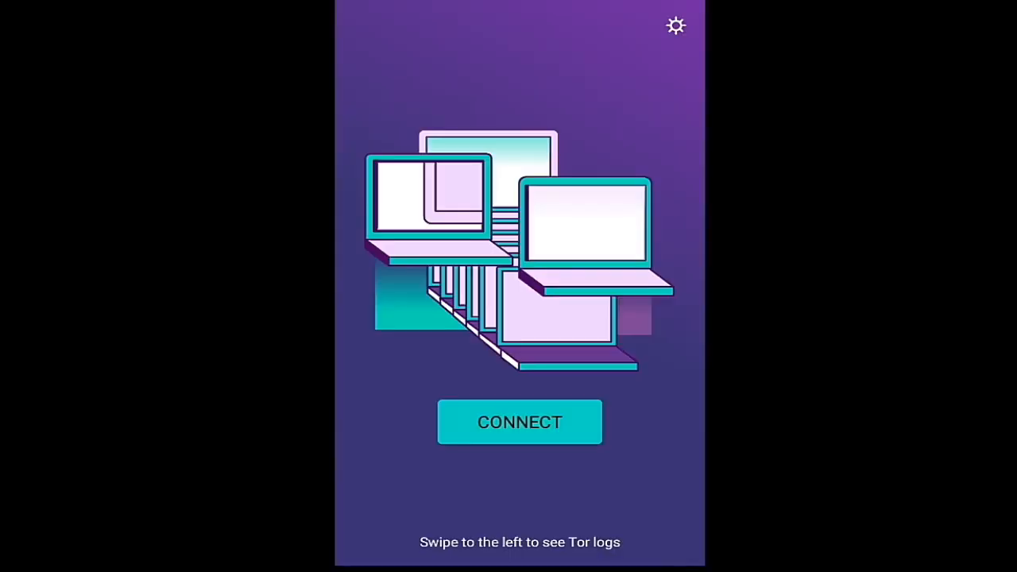
Connect Tor Browser to the Tor network from the launch screen.
left_click(520, 423)
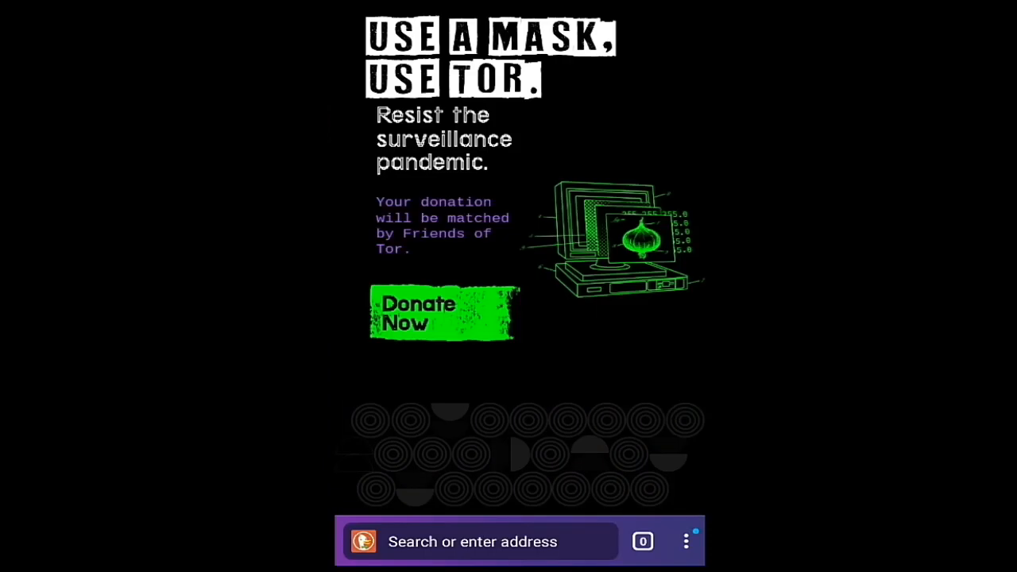
left_click(685, 541)
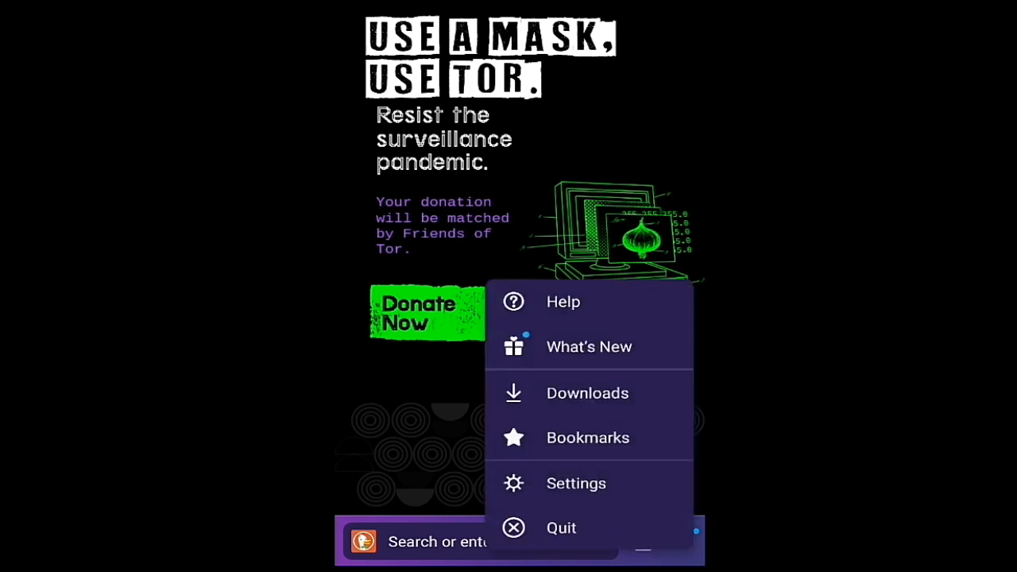
left_click(575, 483)
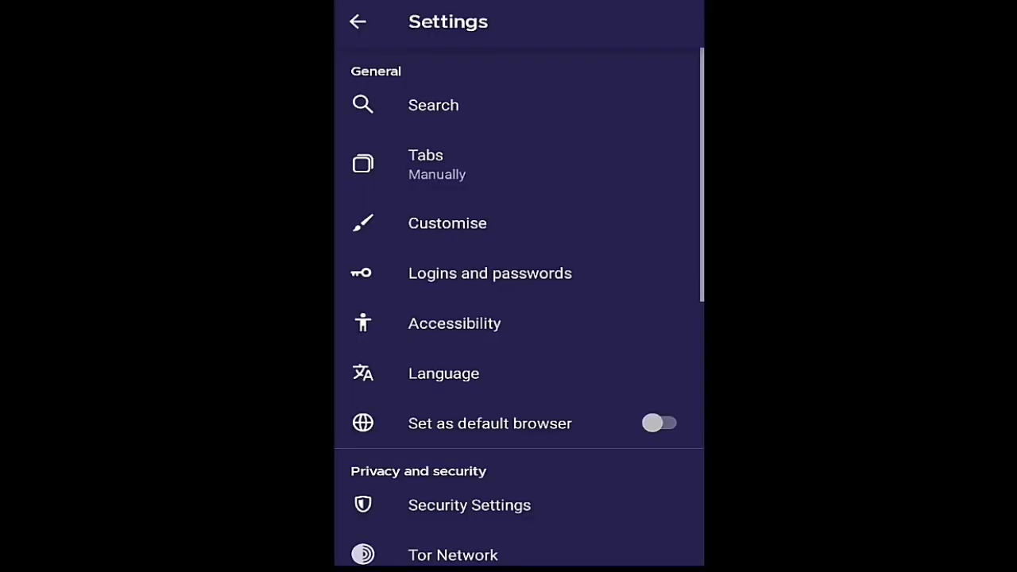
scroll("down", 3)
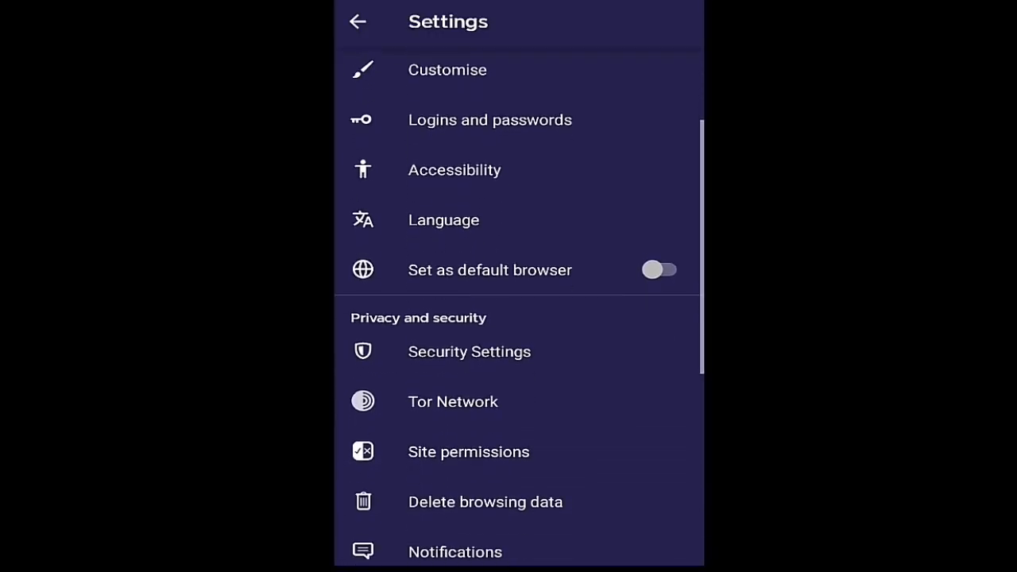
left_click(469, 351)
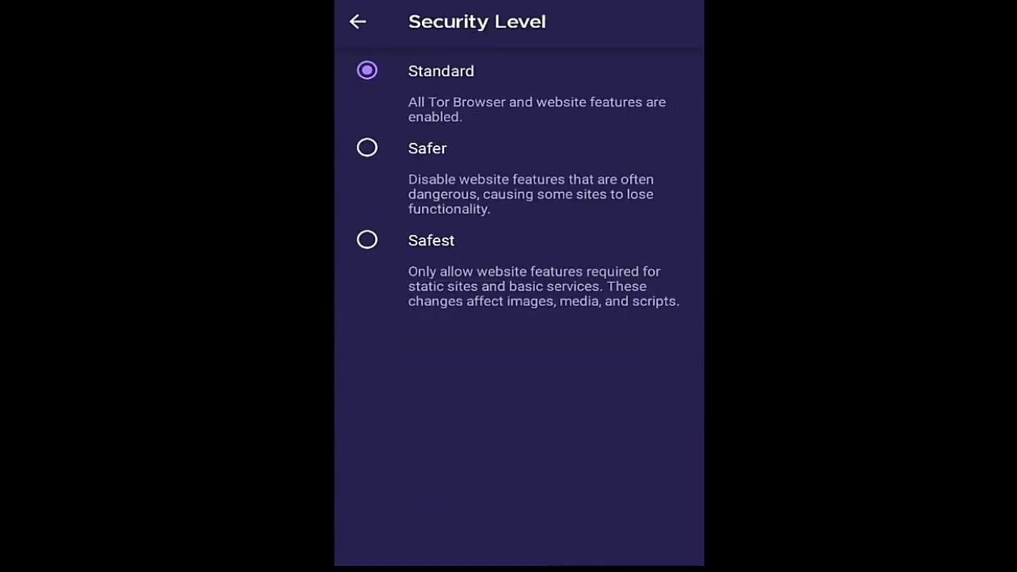
left_click(367, 240)
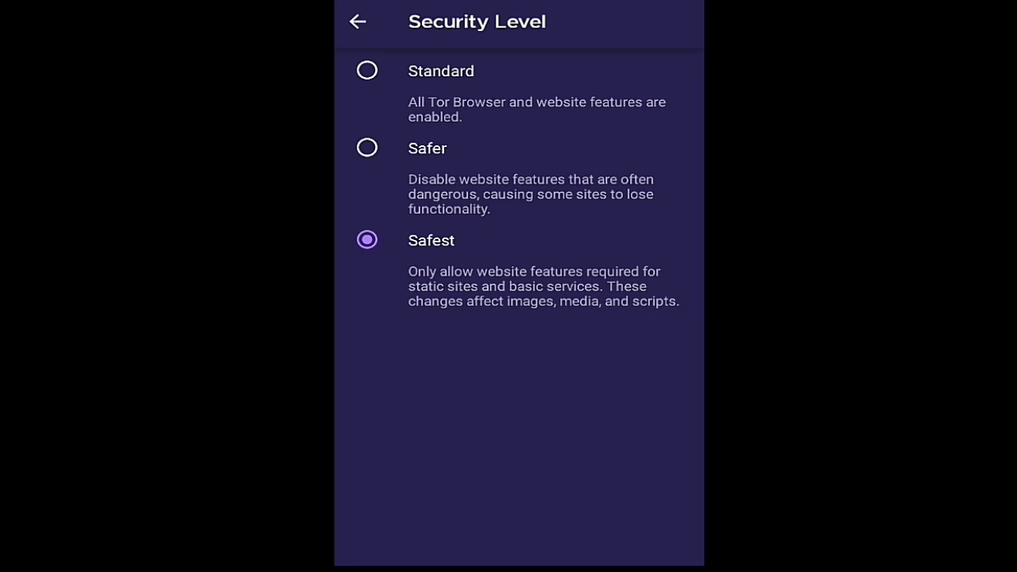
left_click(365, 70)
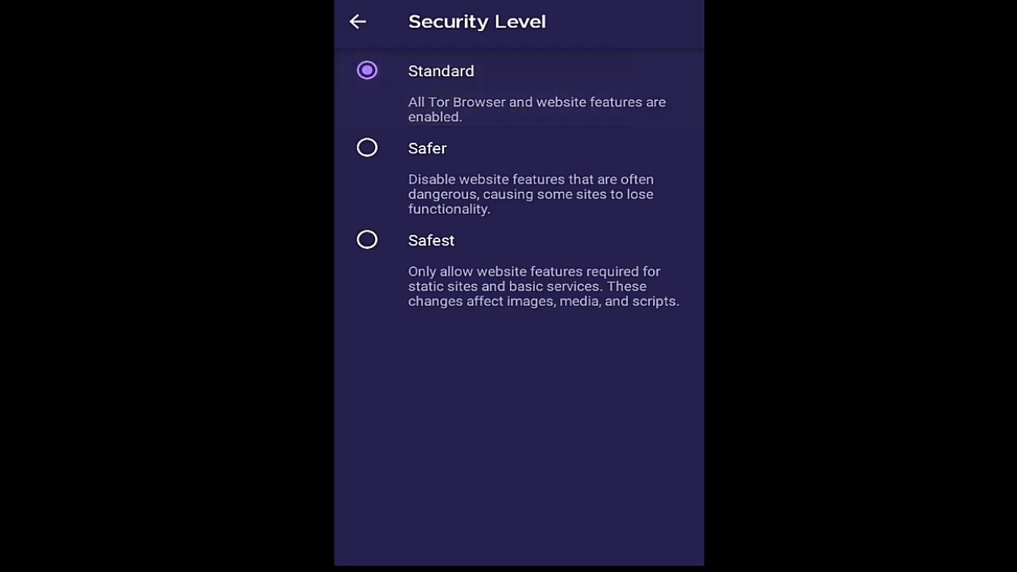
left_click(358, 22)
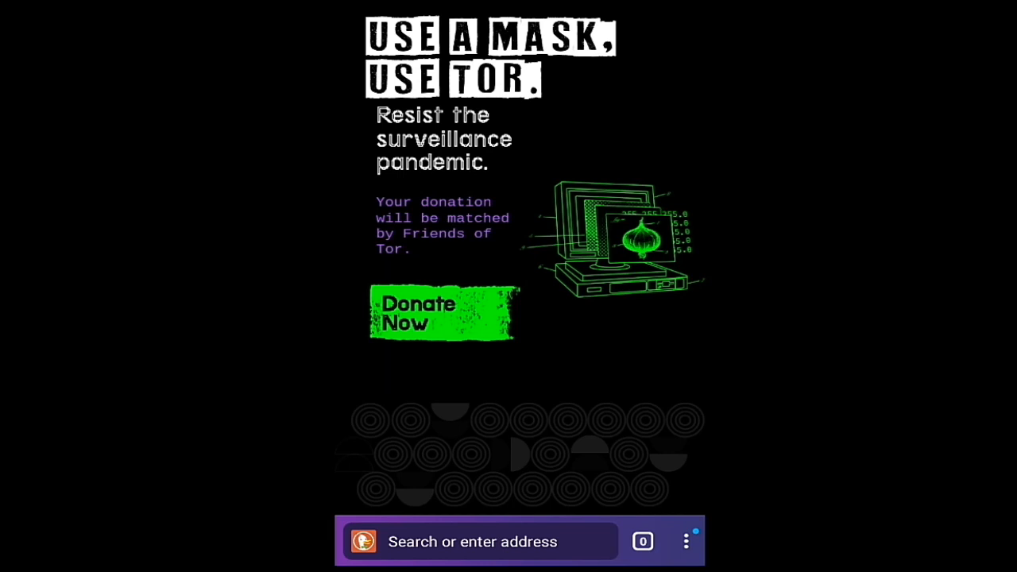
Enter a query in the 'Search or enter address' bar and run a DuckDuckGo search.
left_click(473, 540)
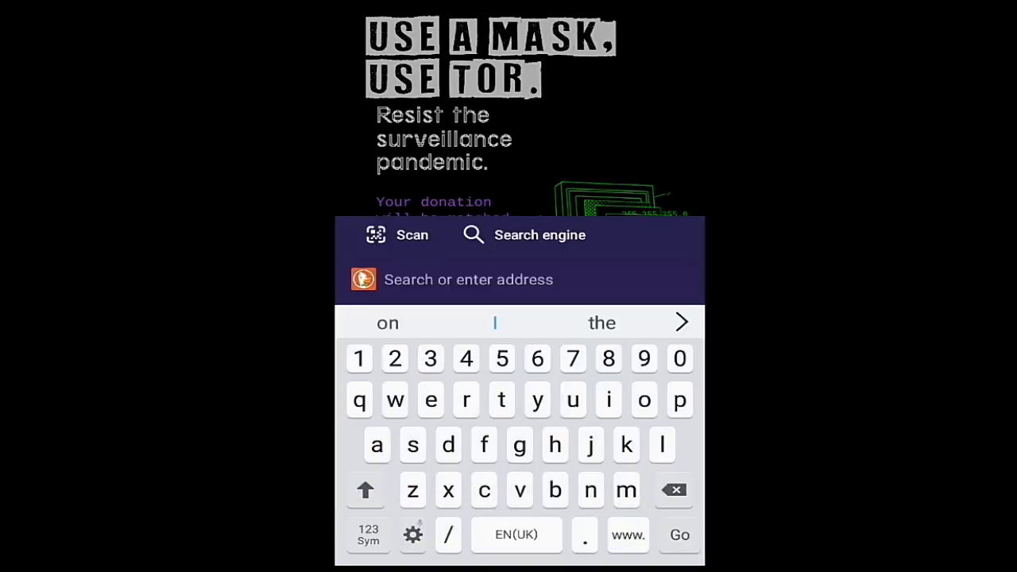
type("healthcare.gov")
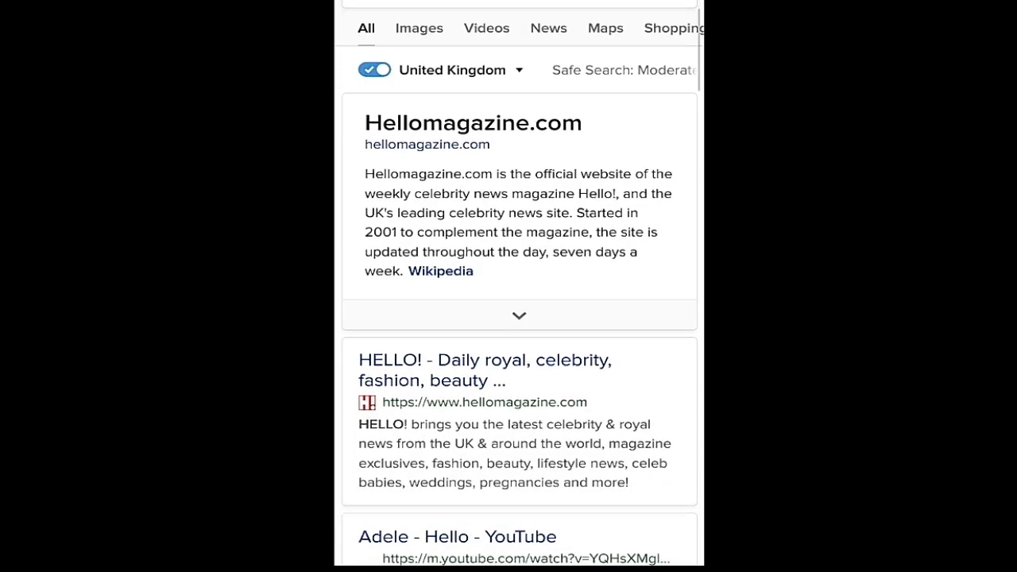
scroll("down", 3)
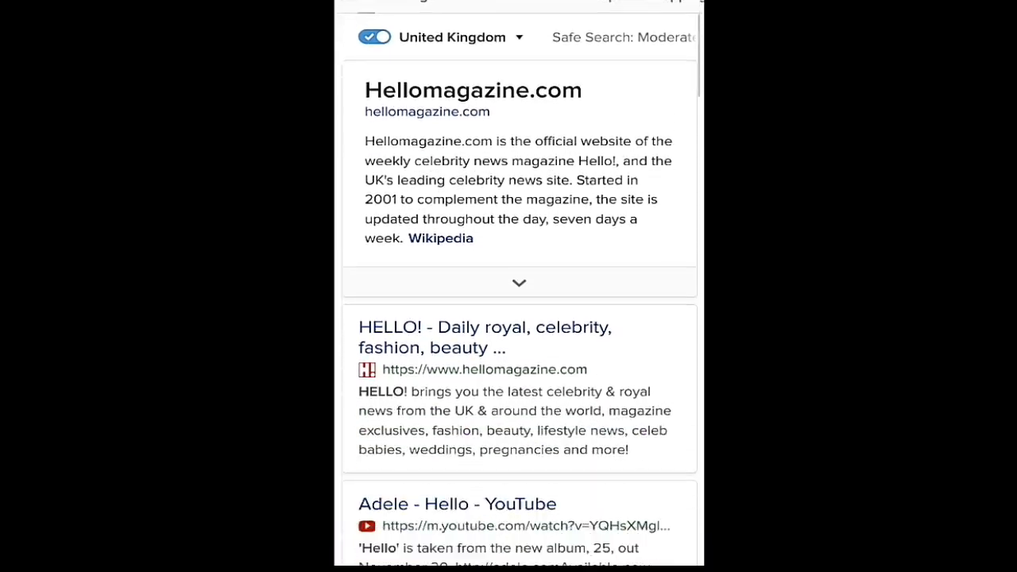
scroll("down", 3)
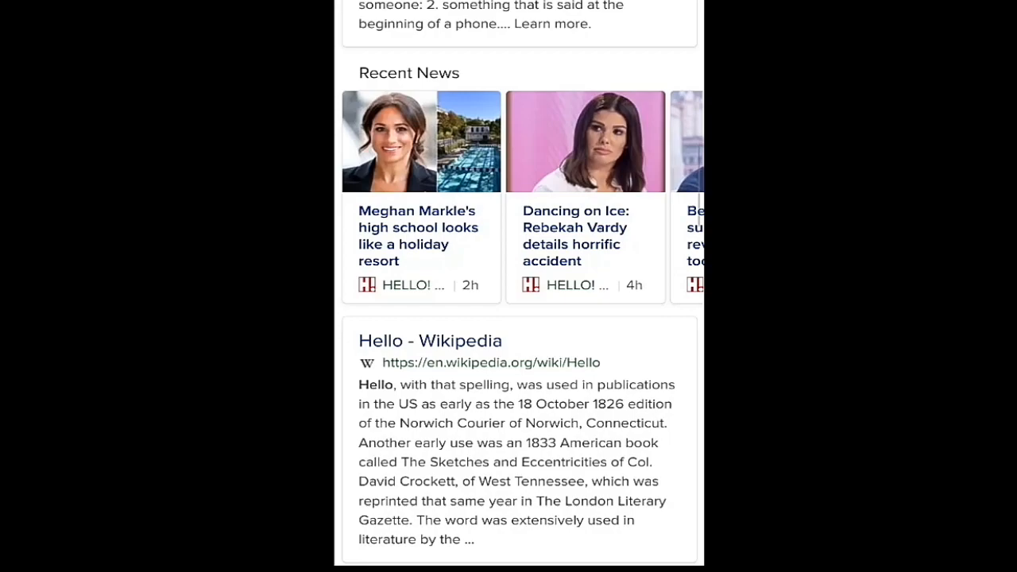
scroll("down", 3)
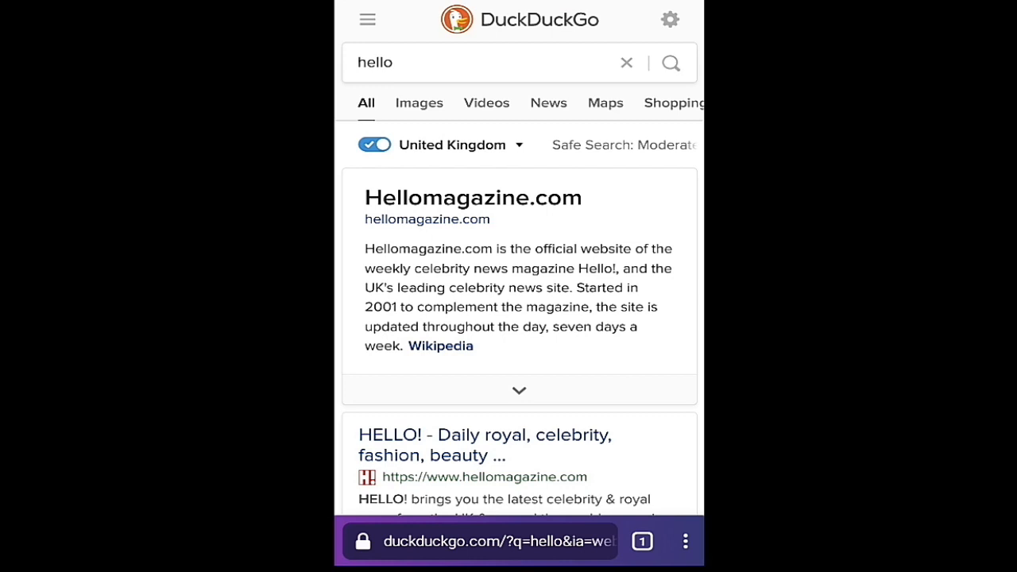
left_click(453, 145)
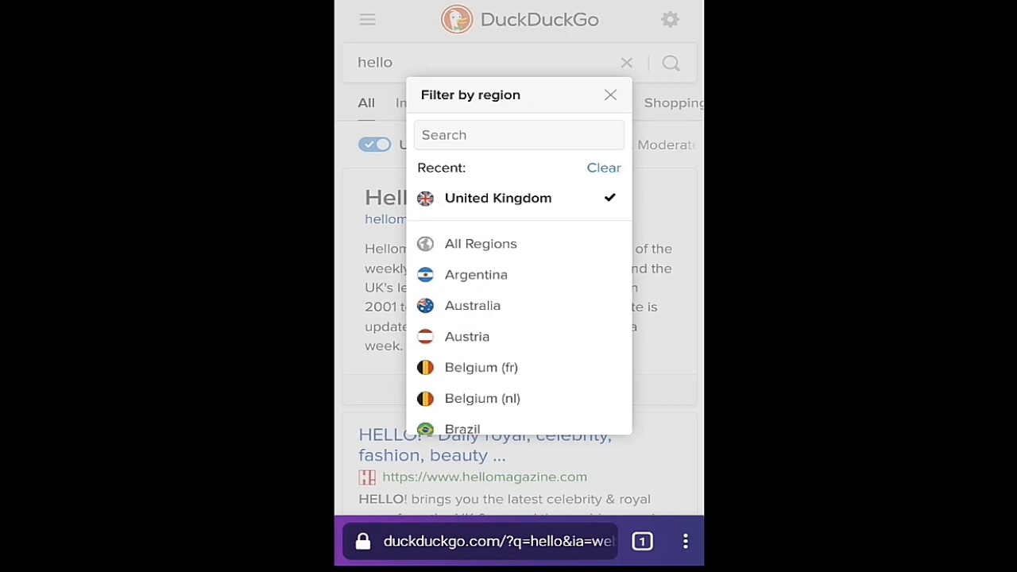
scroll("down", 3)
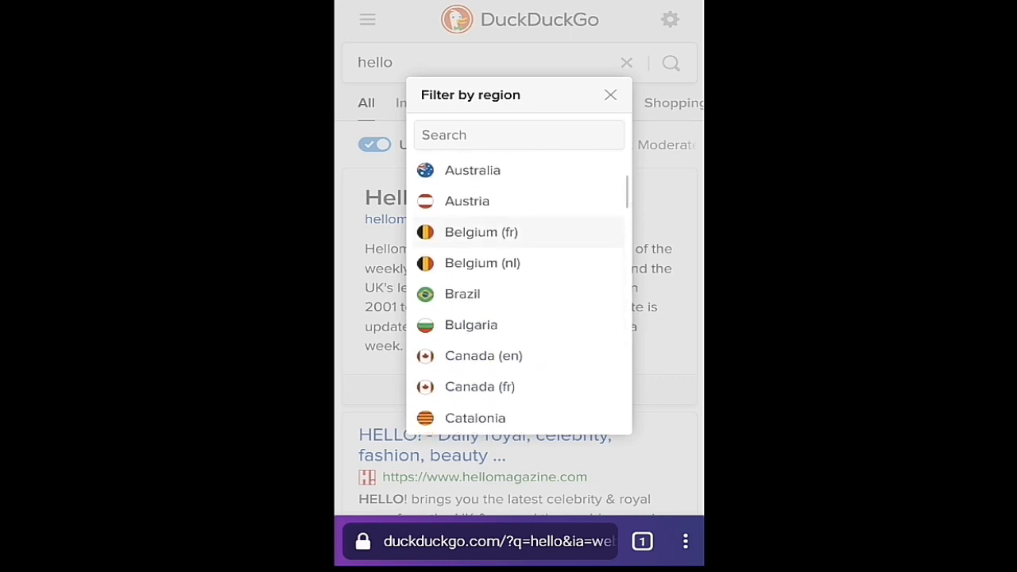
scroll("down", 3)
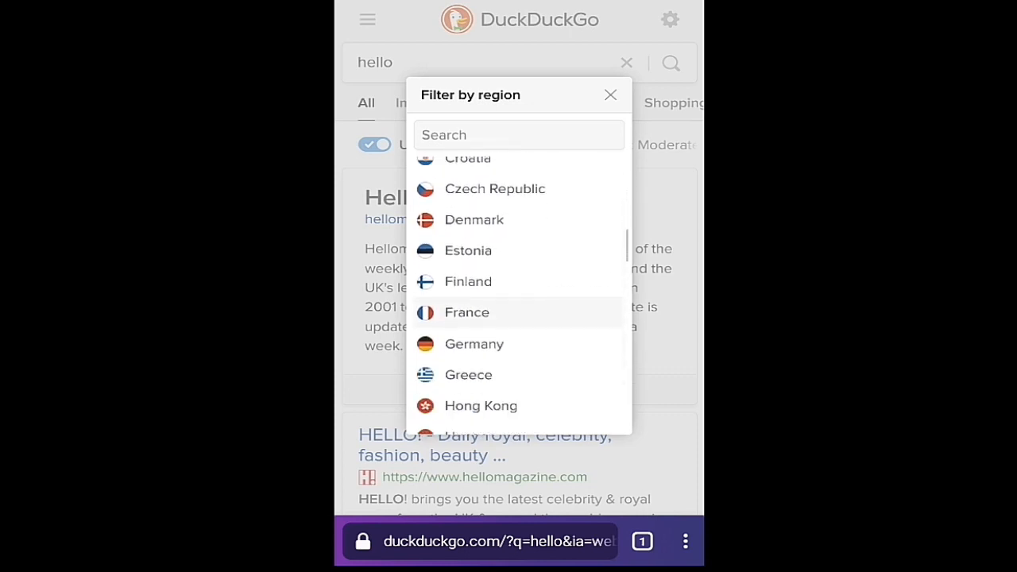
scroll("down", 3)
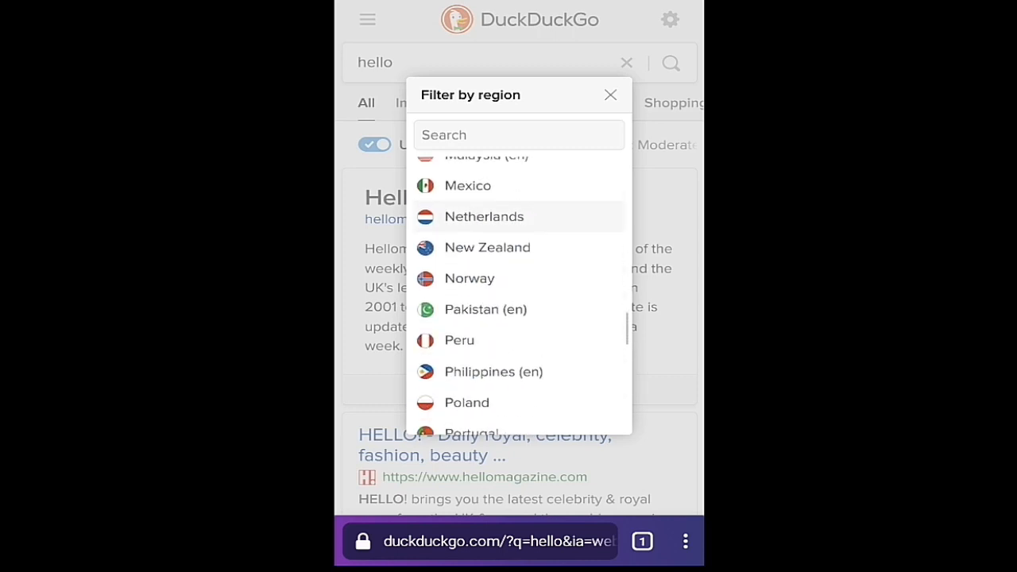
scroll("down", 3)
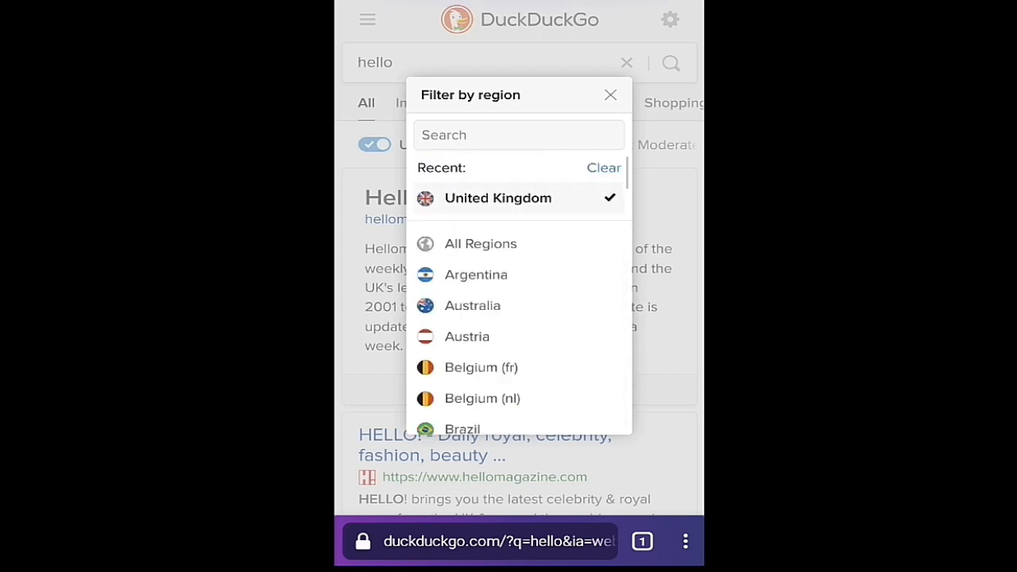
left_click(611, 96)
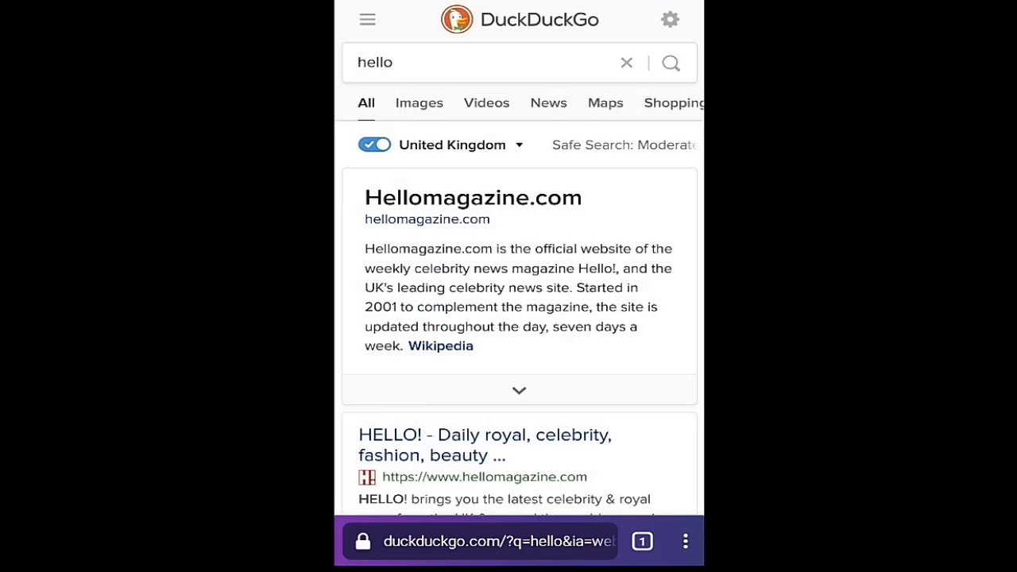